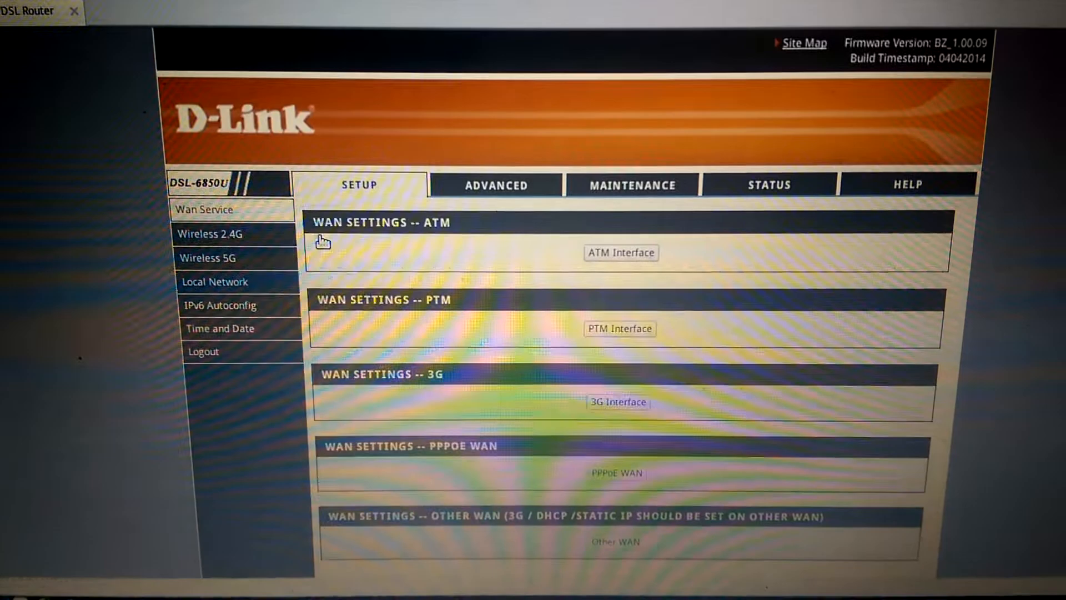
Open the DSL PTM Interface Configuration page showing the existing ptm0 interface
{"action": "left_click", "coordinate": [619, 328]}
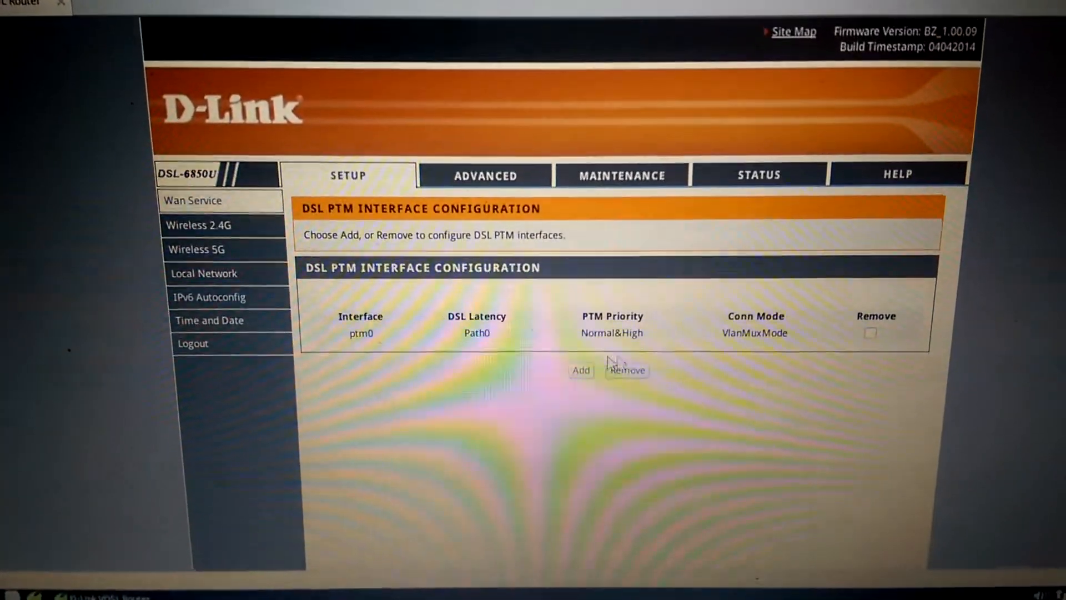
{"action": "left_click", "coordinate": [191, 200]}
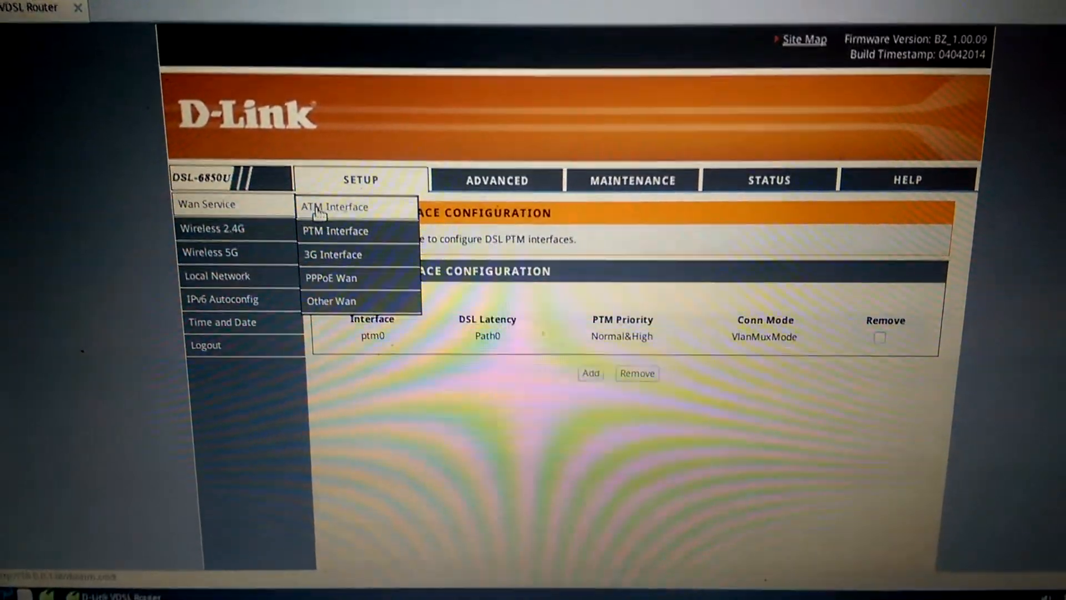
{"action": "mouse_move", "coordinate": [345, 264]}
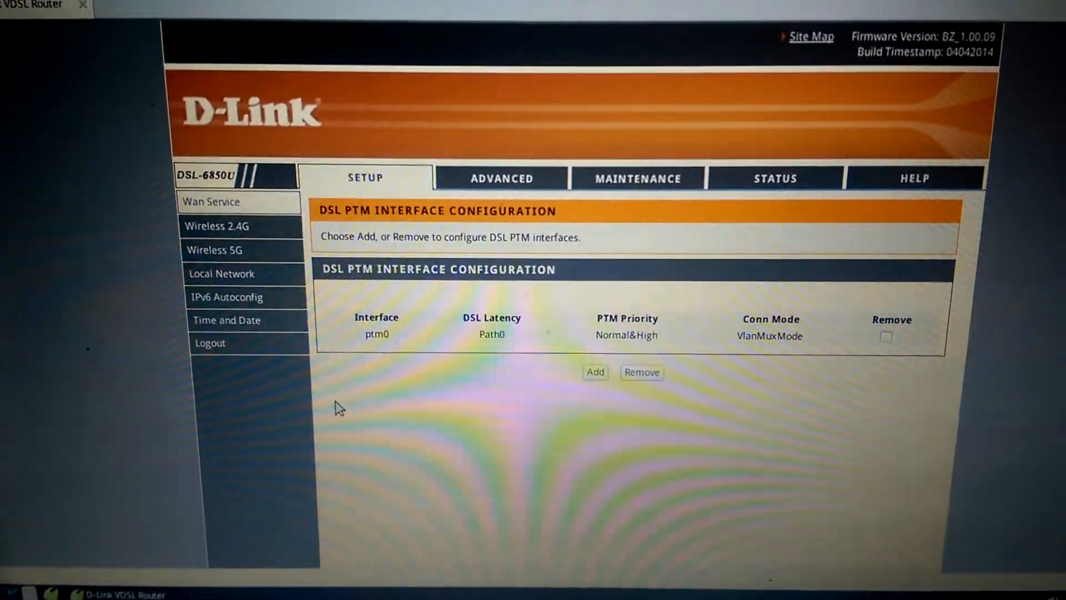
Start adding a new WAN service from the WAN Service list, reaching layer 2 interface ptm0/(0_1_1)
{"action": "left_click", "coordinate": [365, 177]}
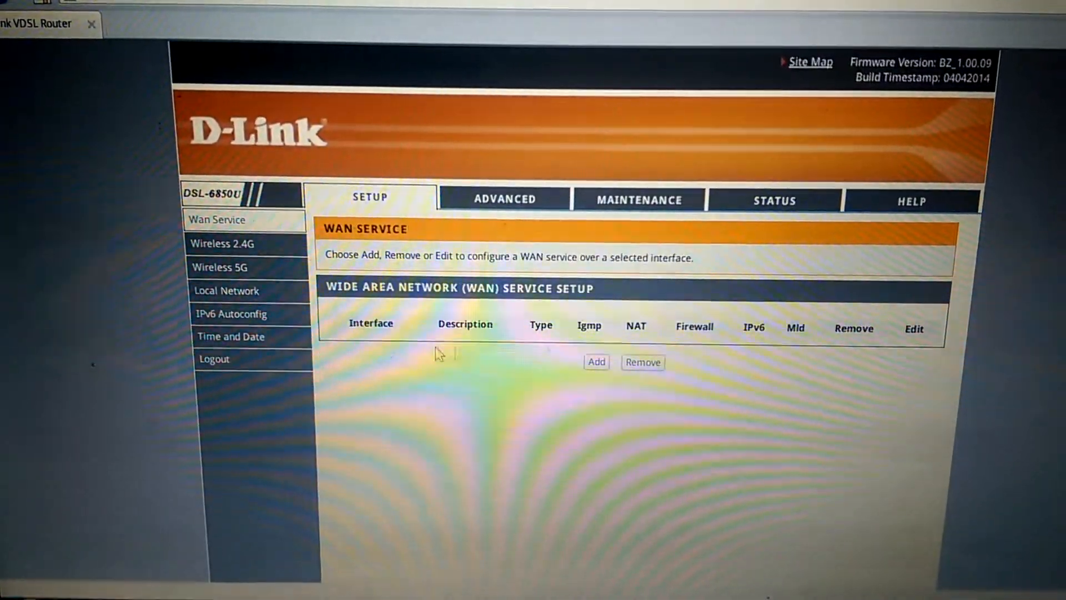
{"action": "left_click", "coordinate": [595, 361]}
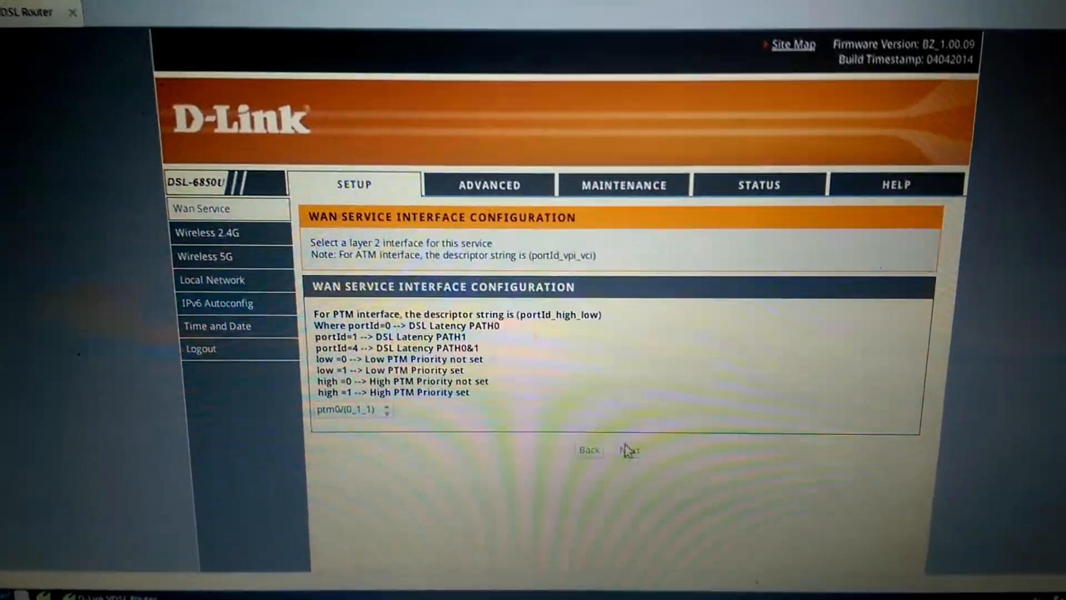
Accept ptm0/(0_1_1), choose Bridge, and save the service as br_0_1_1 on ptm0.1
{"action": "left_click", "coordinate": [628, 449]}
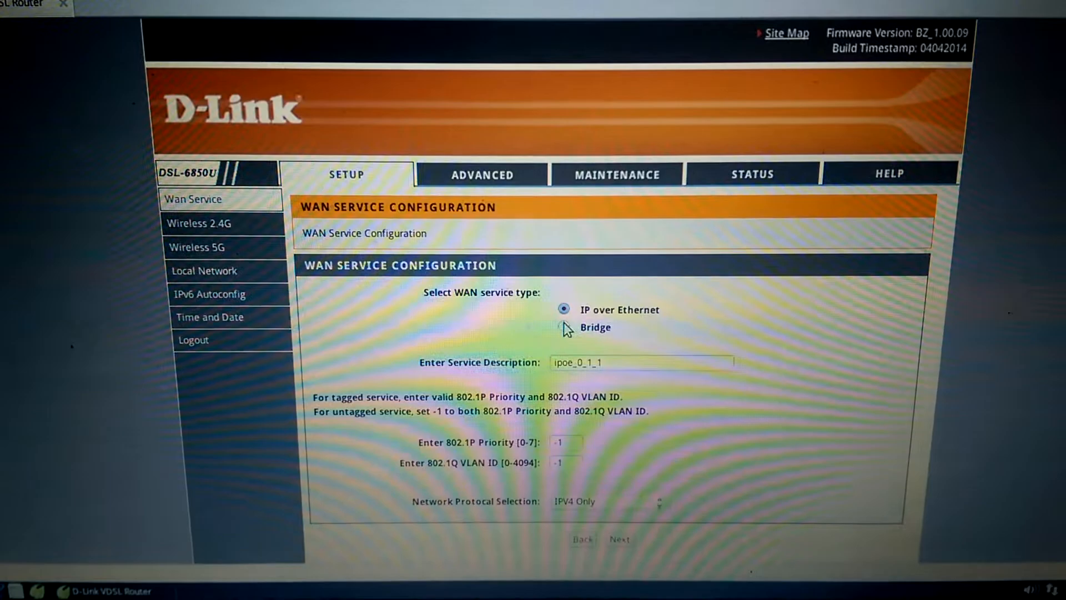
{"action": "left_click", "coordinate": [563, 327]}
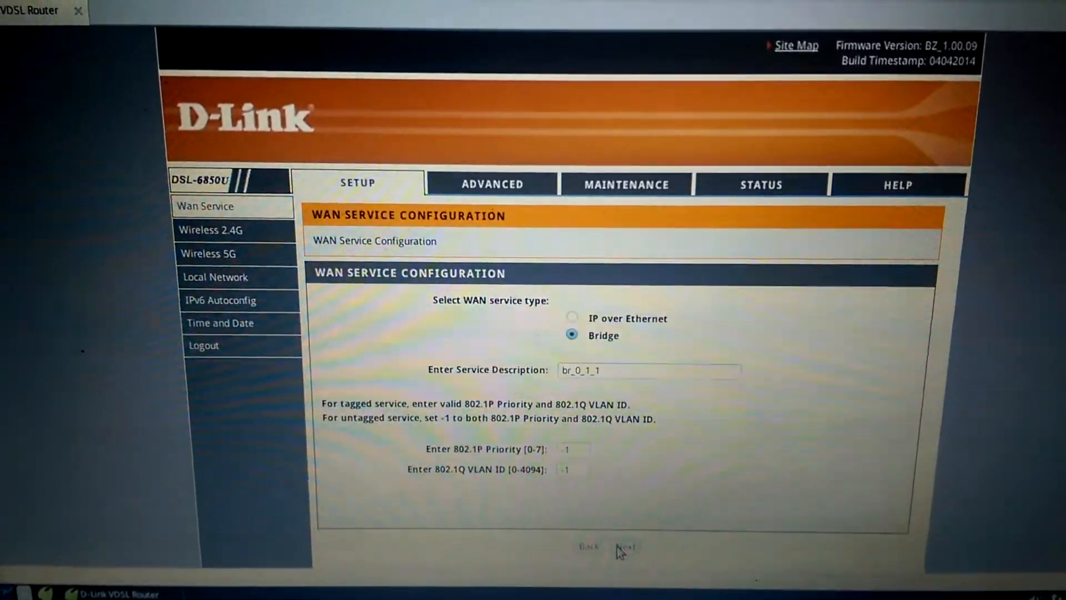
{"action": "left_click", "coordinate": [624, 546]}
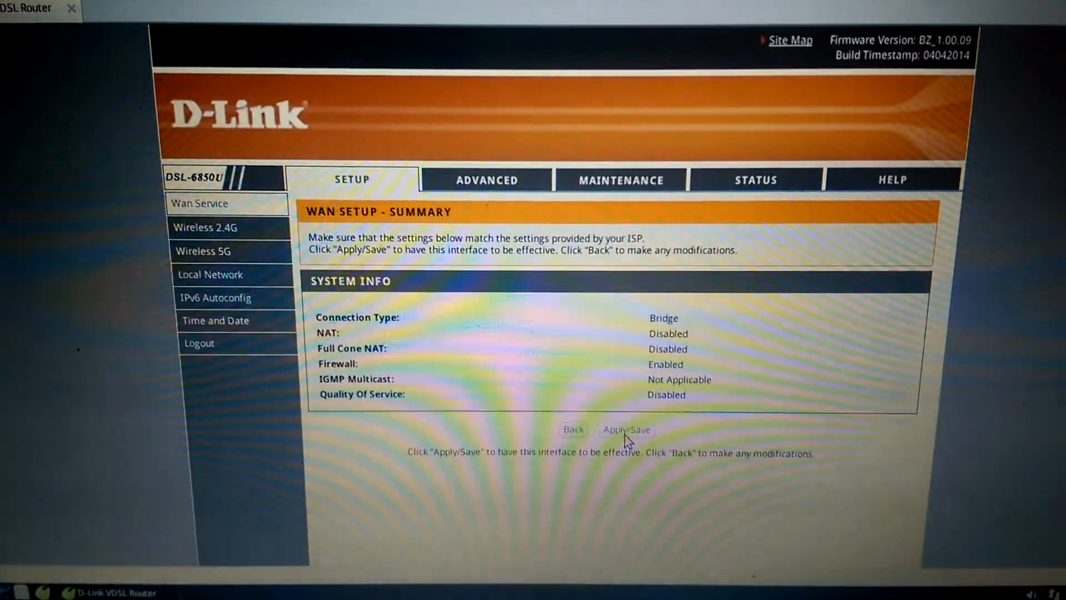
{"action": "left_click", "coordinate": [626, 429]}
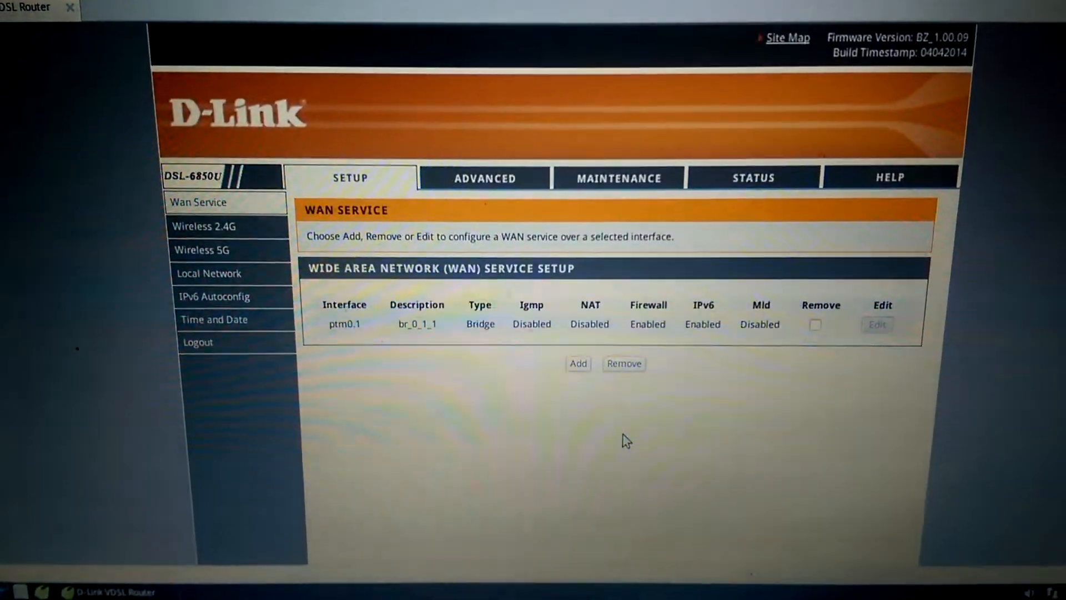